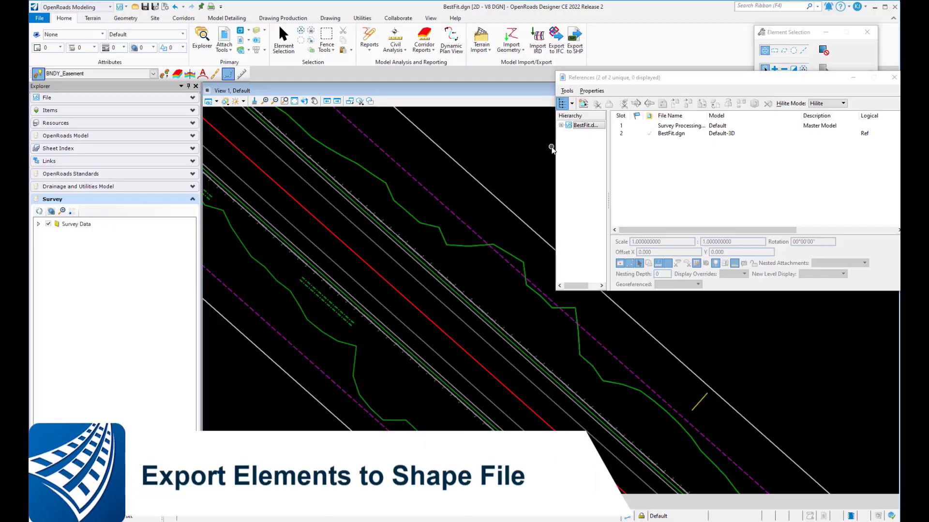
{"action": "mouse_move", "coordinate": [464, 292]}
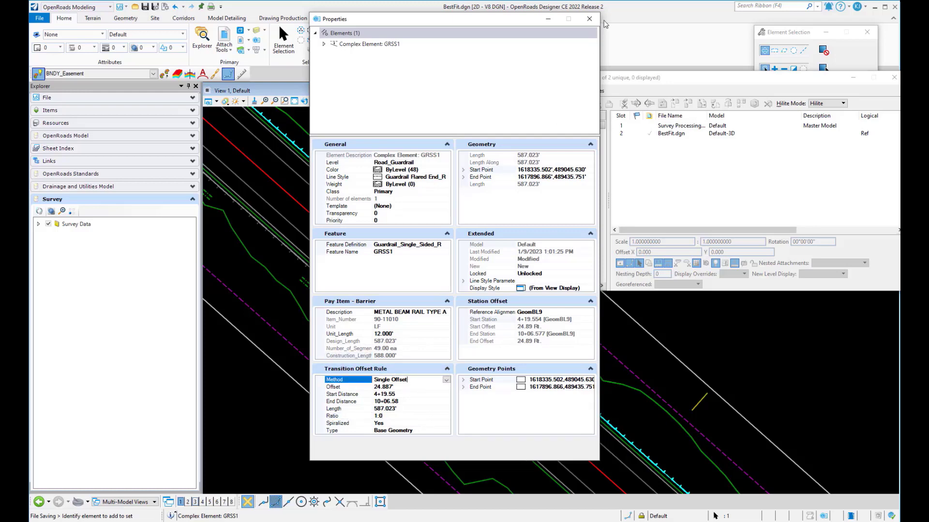
- Close the GRSS1 guardrail Properties dialog after reviewing its feature and pay item details
{"action": "left_click", "coordinate": [588, 18]}
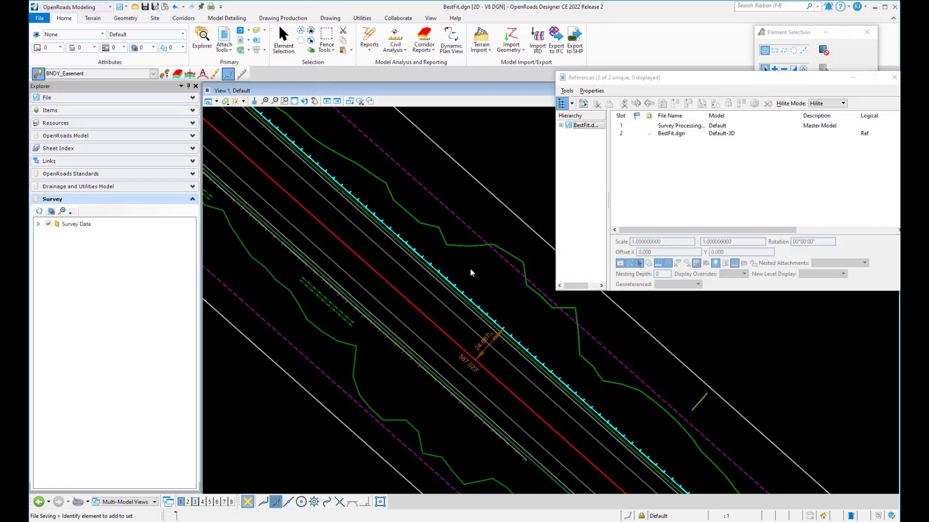
- Export the selected guardrail to Guiderails.shp, overwriting the existing file
{"action": "left_click", "coordinate": [574, 39]}
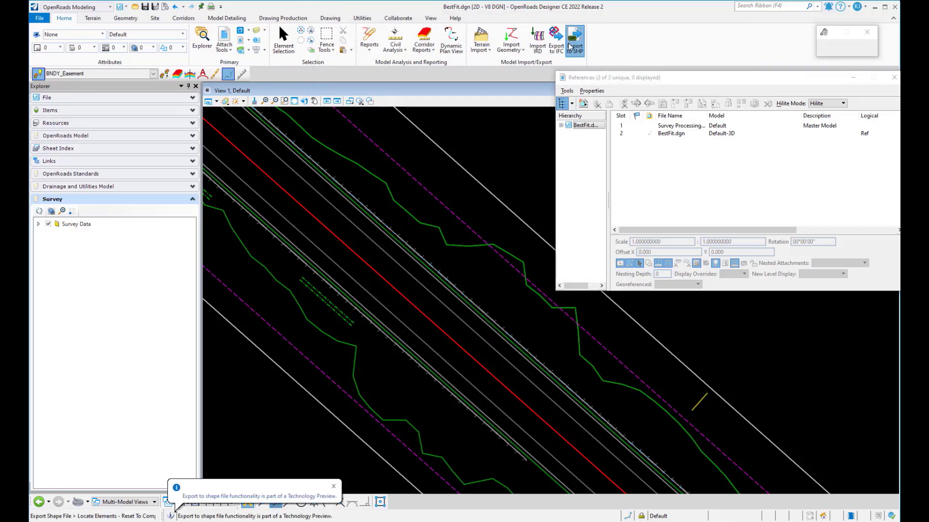
{"action": "left_click", "coordinate": [574, 39]}
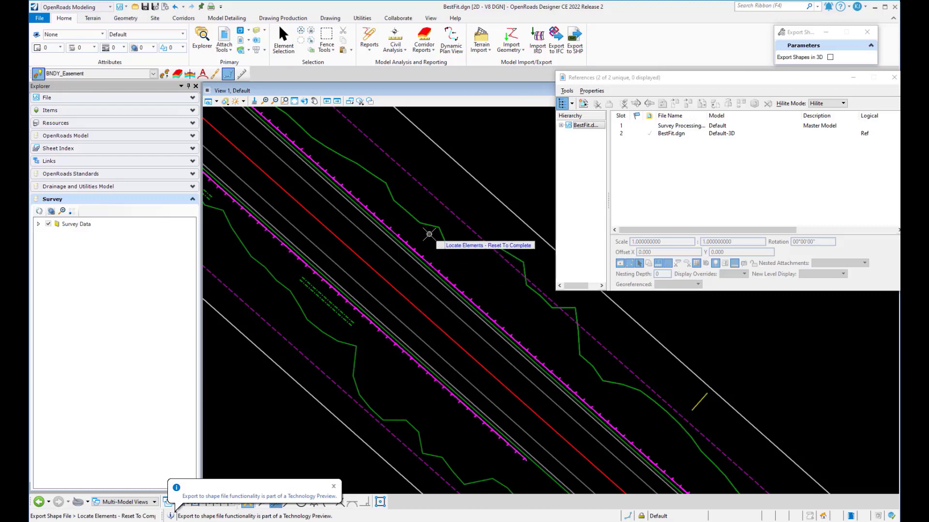
{"action": "left_click", "coordinate": [574, 40]}
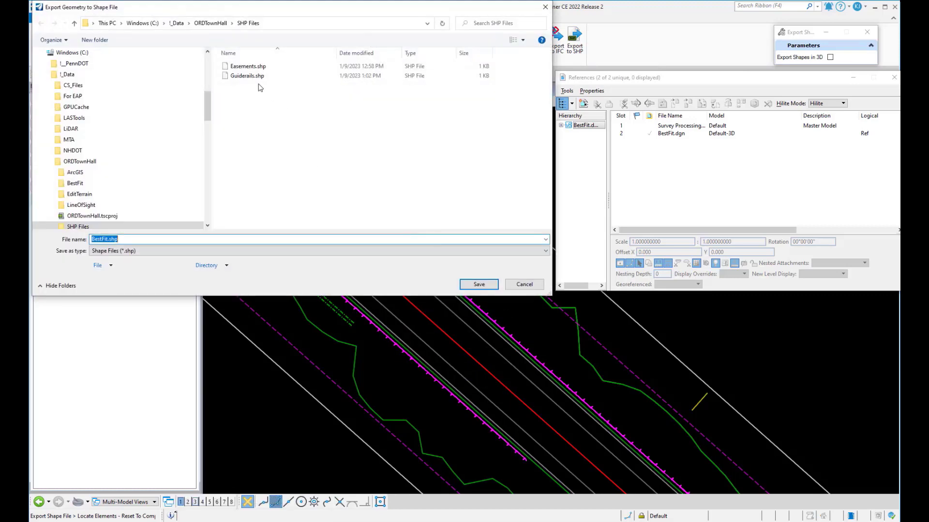
{"action": "left_click", "coordinate": [478, 285]}
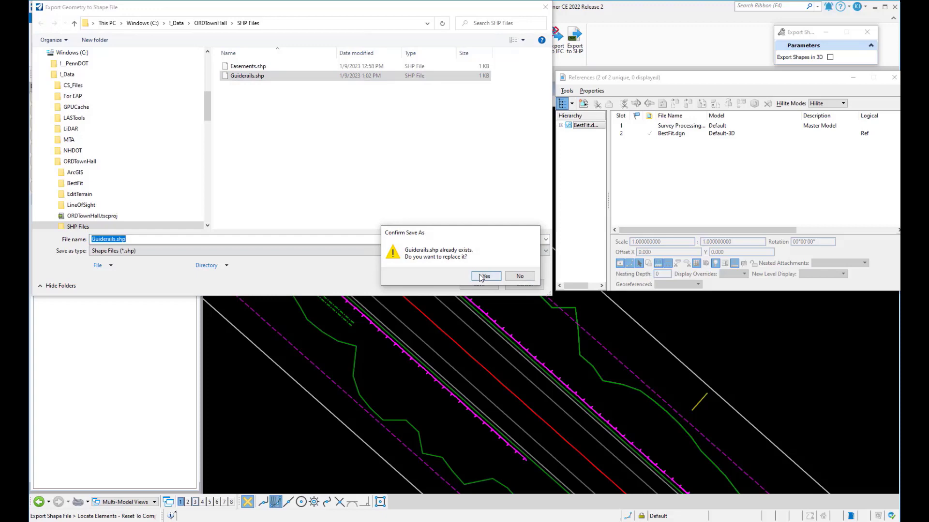
{"action": "left_click", "coordinate": [484, 277]}
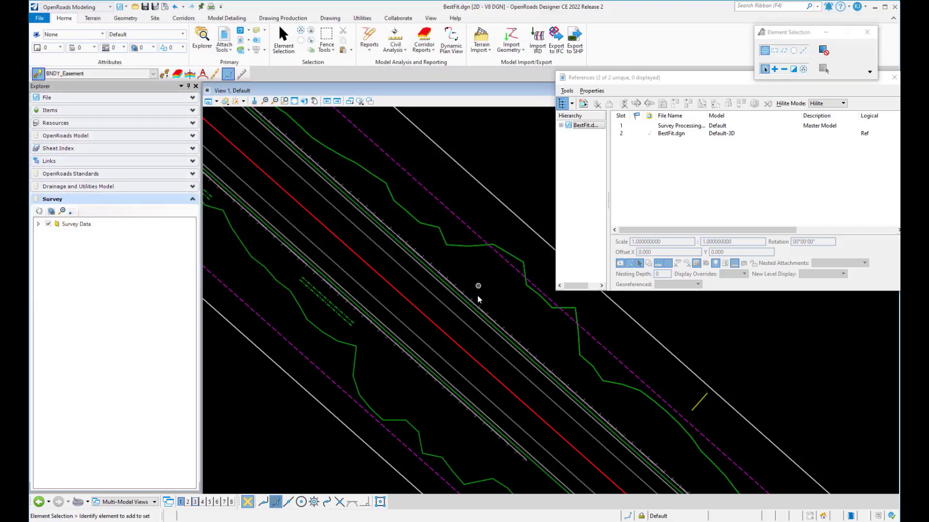
{"action": "mouse_move", "coordinate": [522, 282]}
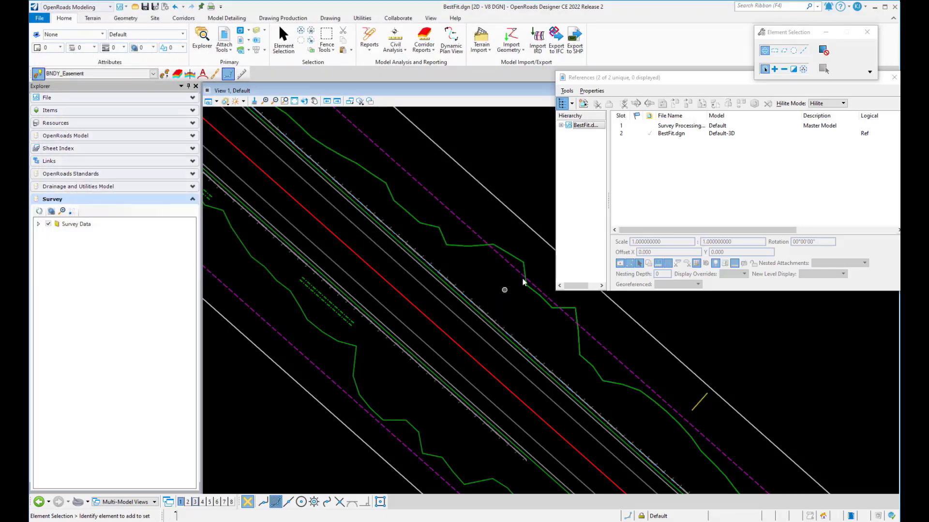
- Attach Guiderails.shp from the SHP Files folder as a new reference
{"action": "left_click", "coordinate": [566, 90]}
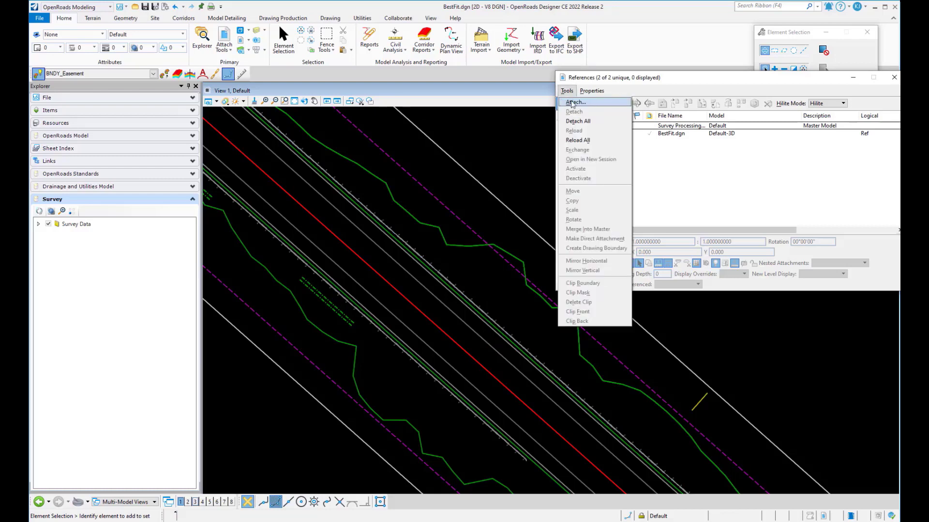
{"action": "left_click", "coordinate": [574, 102]}
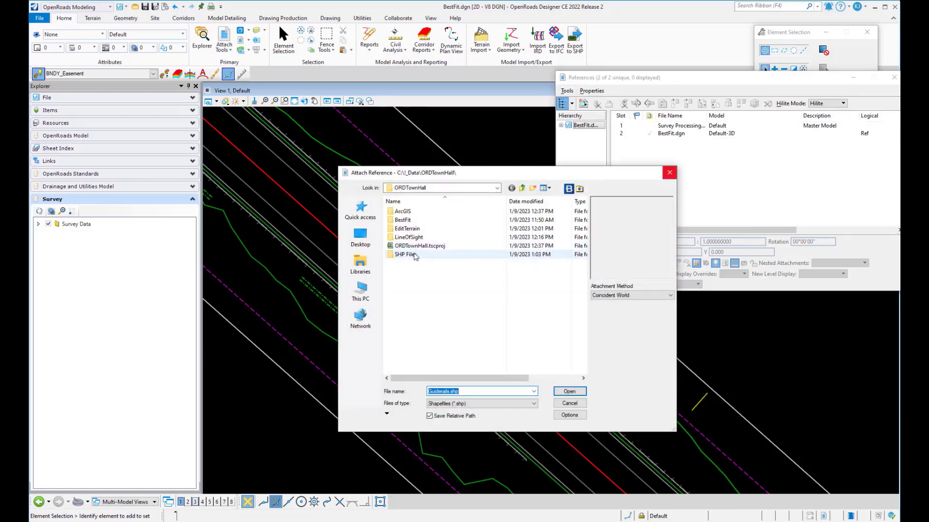
{"action": "double_click", "coordinate": [404, 254]}
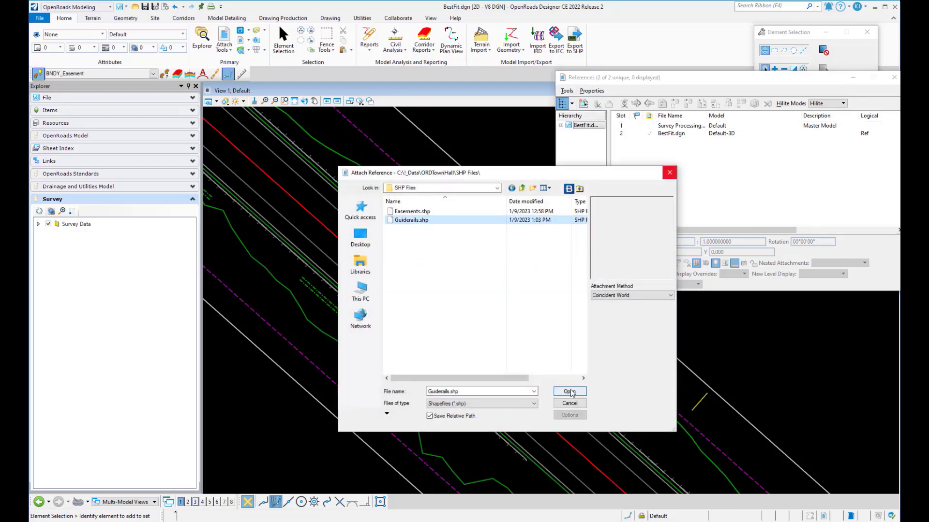
{"action": "left_click", "coordinate": [567, 391]}
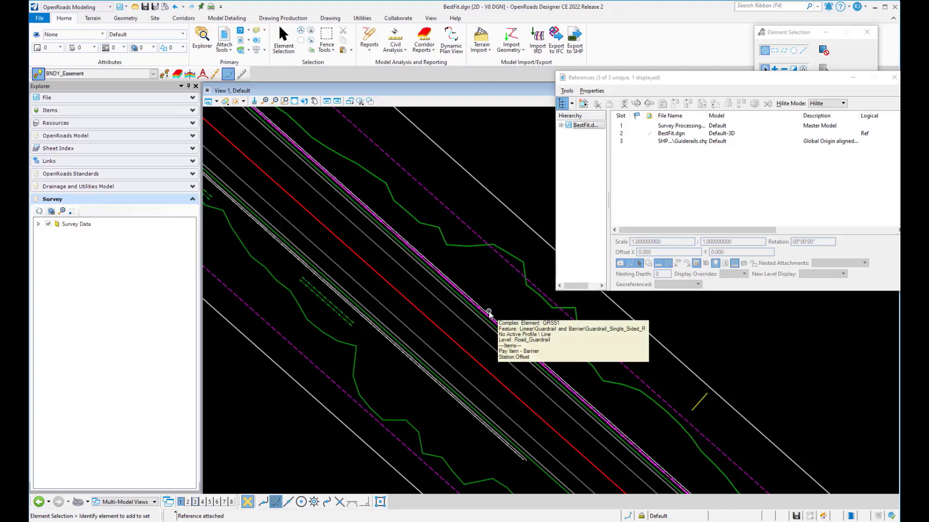
- Identify the referenced guardrail line on the Guiderails level from Guiderails.shp
{"action": "left_click", "coordinate": [489, 312]}
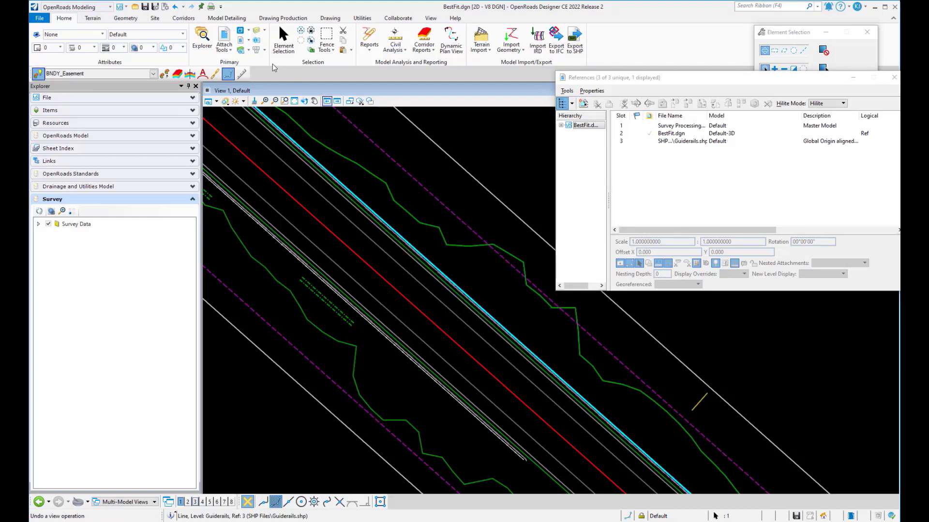
{"action": "left_click", "coordinate": [282, 38]}
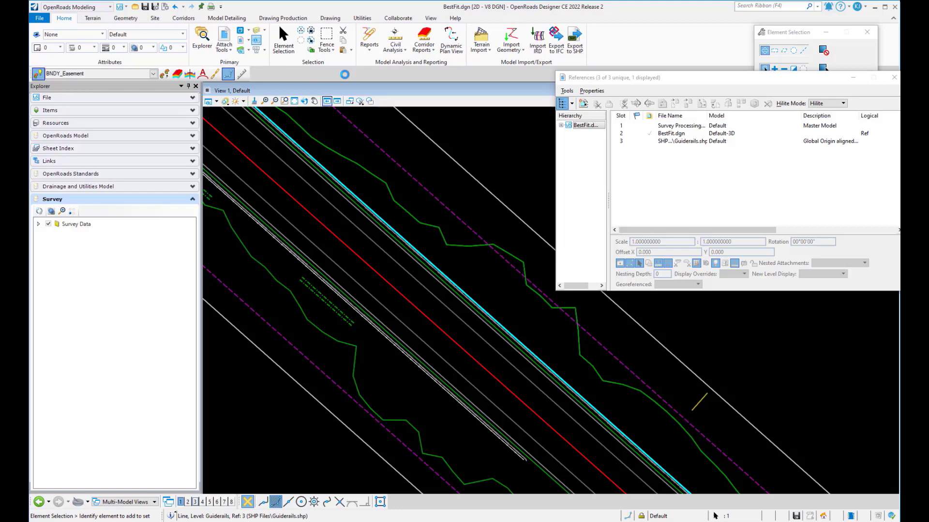